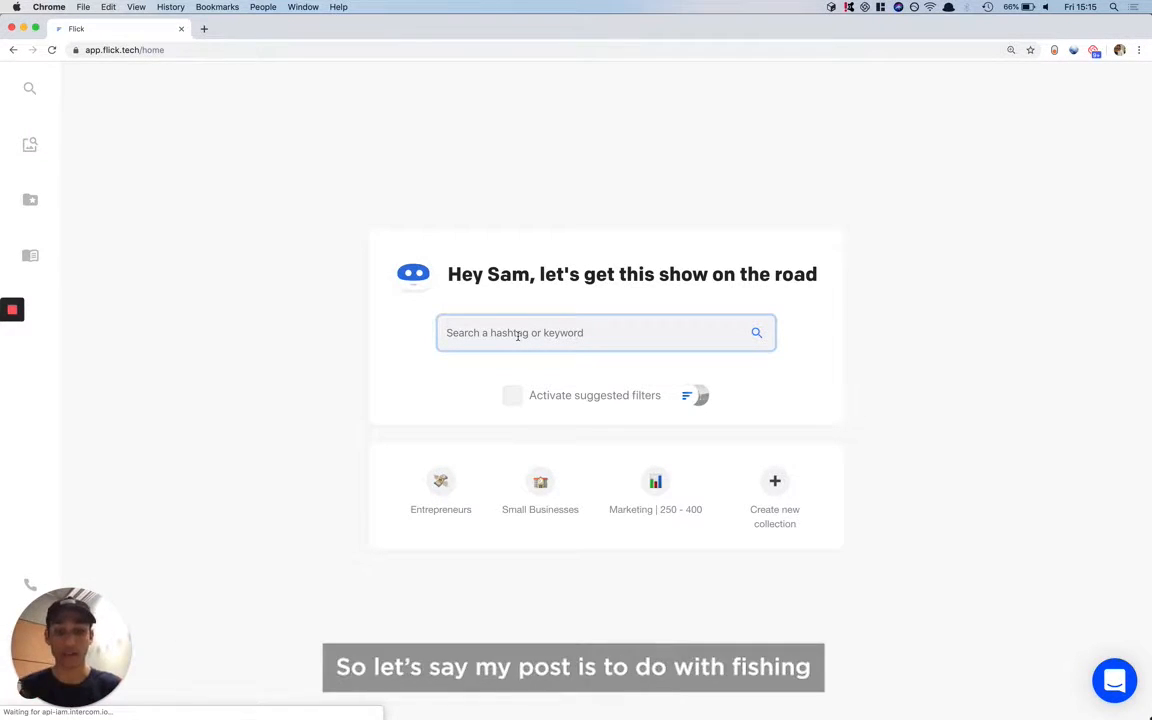
# Search Flick for the keyword 'fishing' to list its related hashtags
pyautogui.write('f')
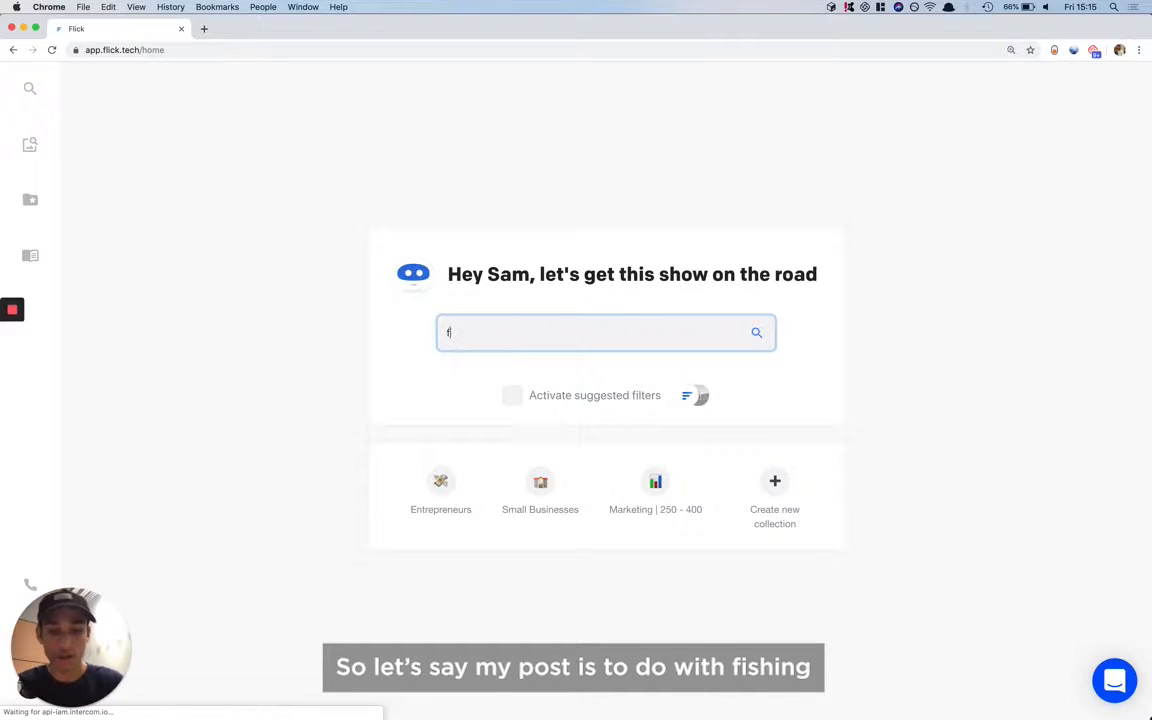
pyautogui.write('ishing')
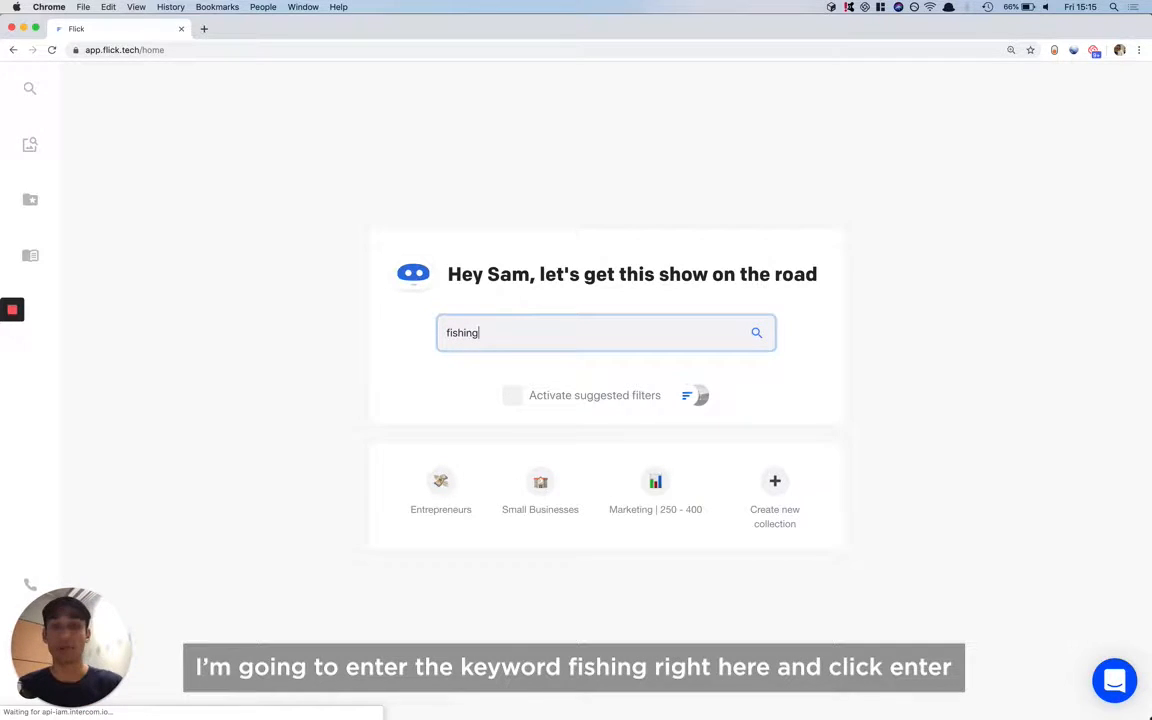
pyautogui.press('Enter')
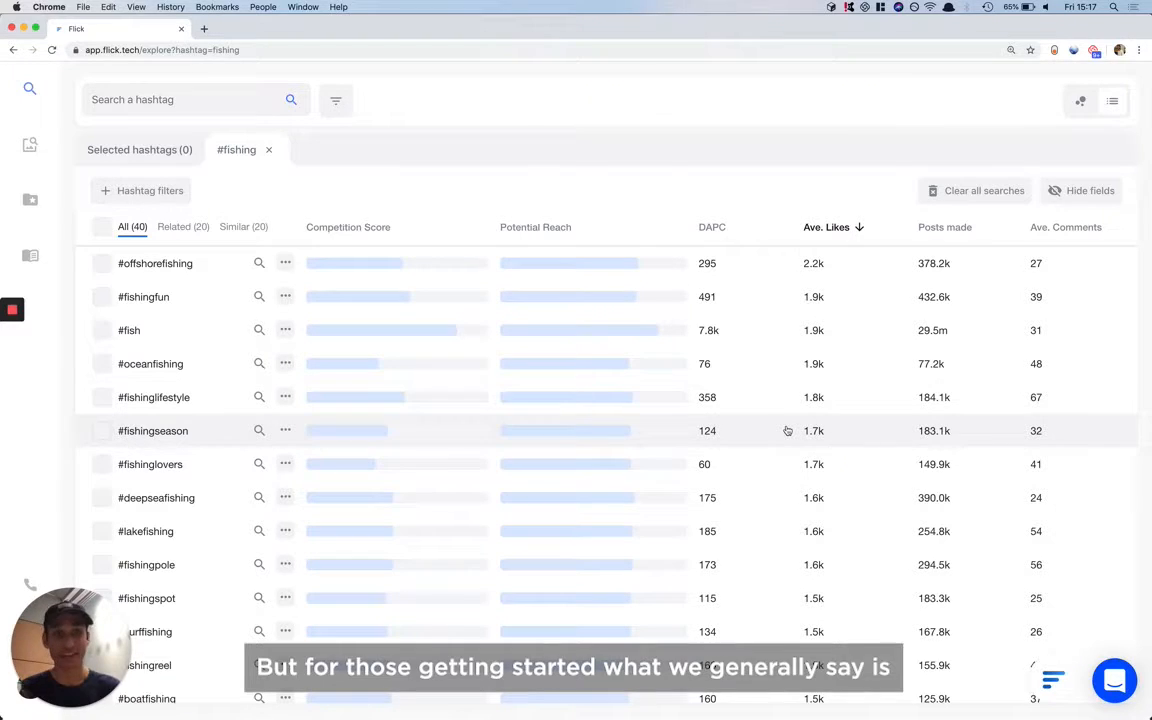
pyautogui.moveTo(810, 338)
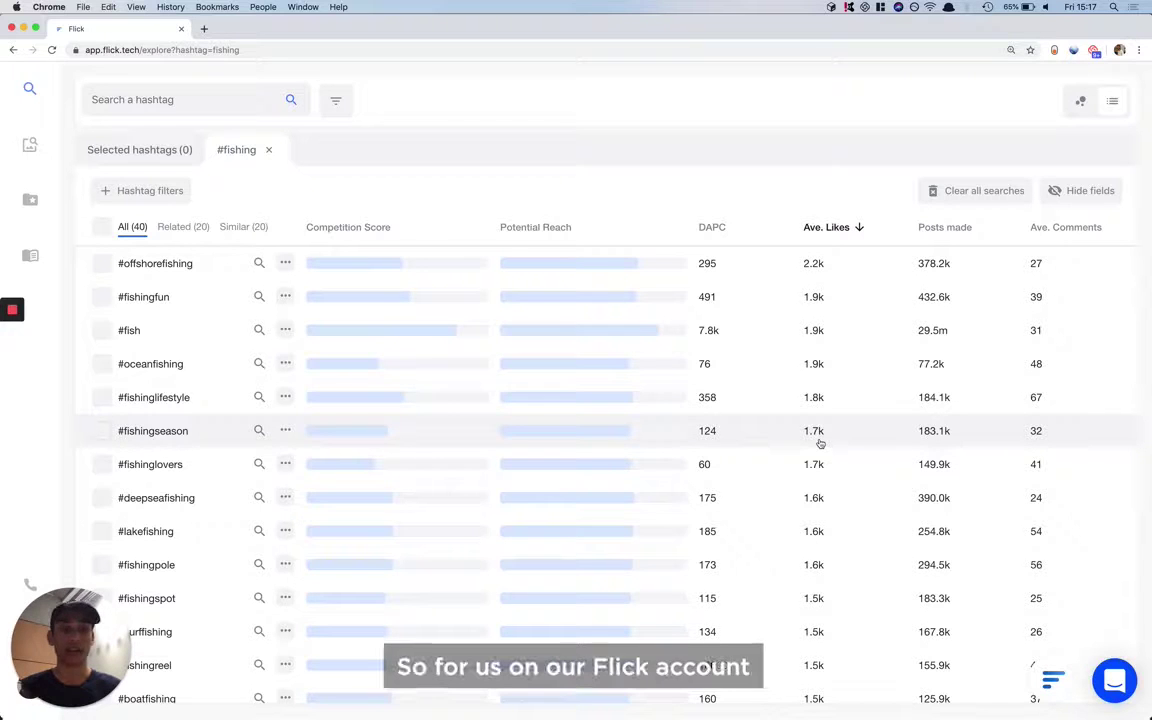
pyautogui.moveTo(840, 476)
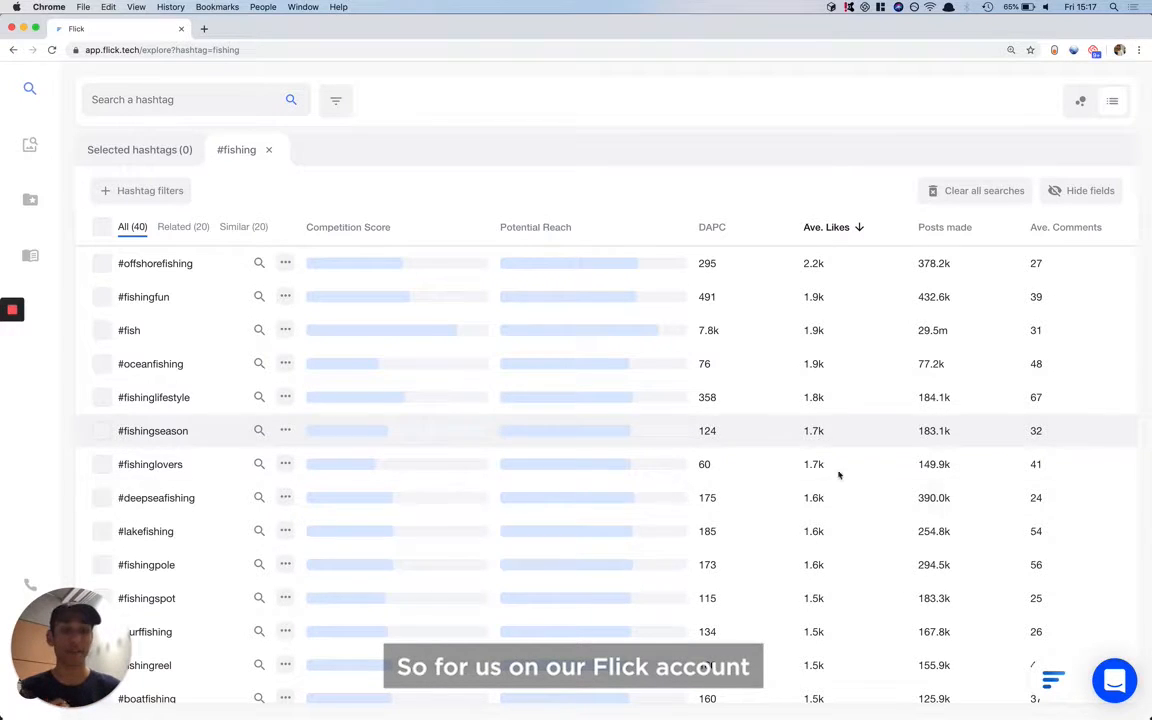
pyautogui.moveTo(800, 496)
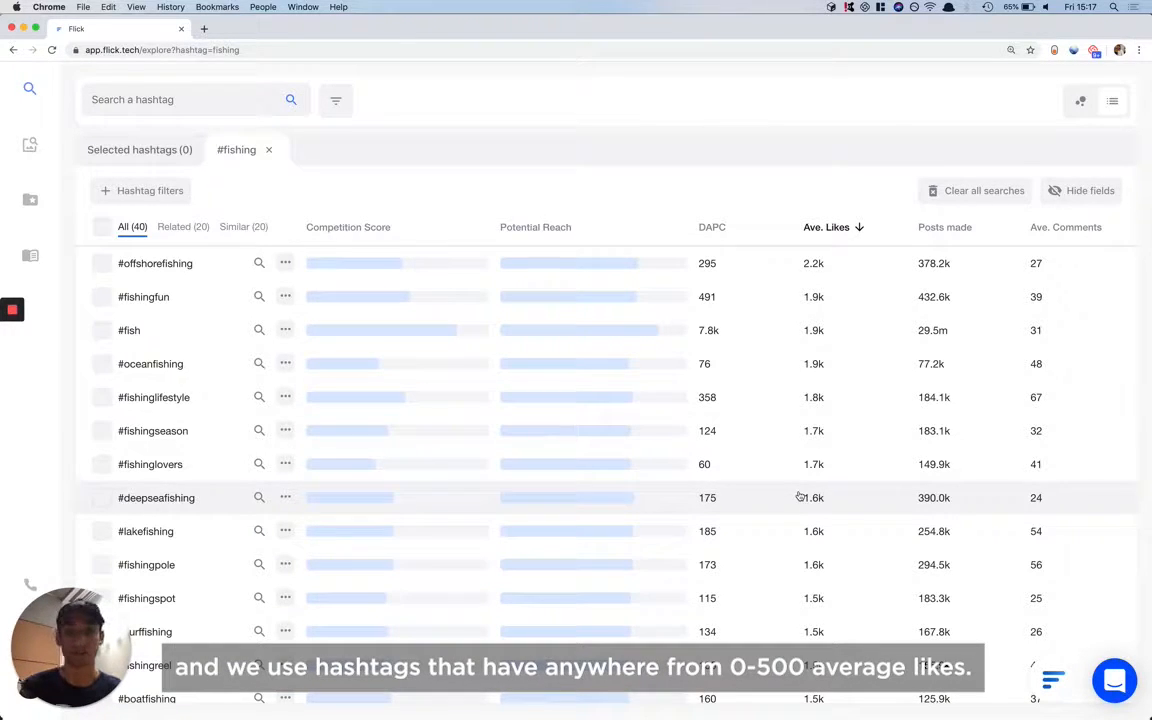
pyautogui.moveTo(368, 172)
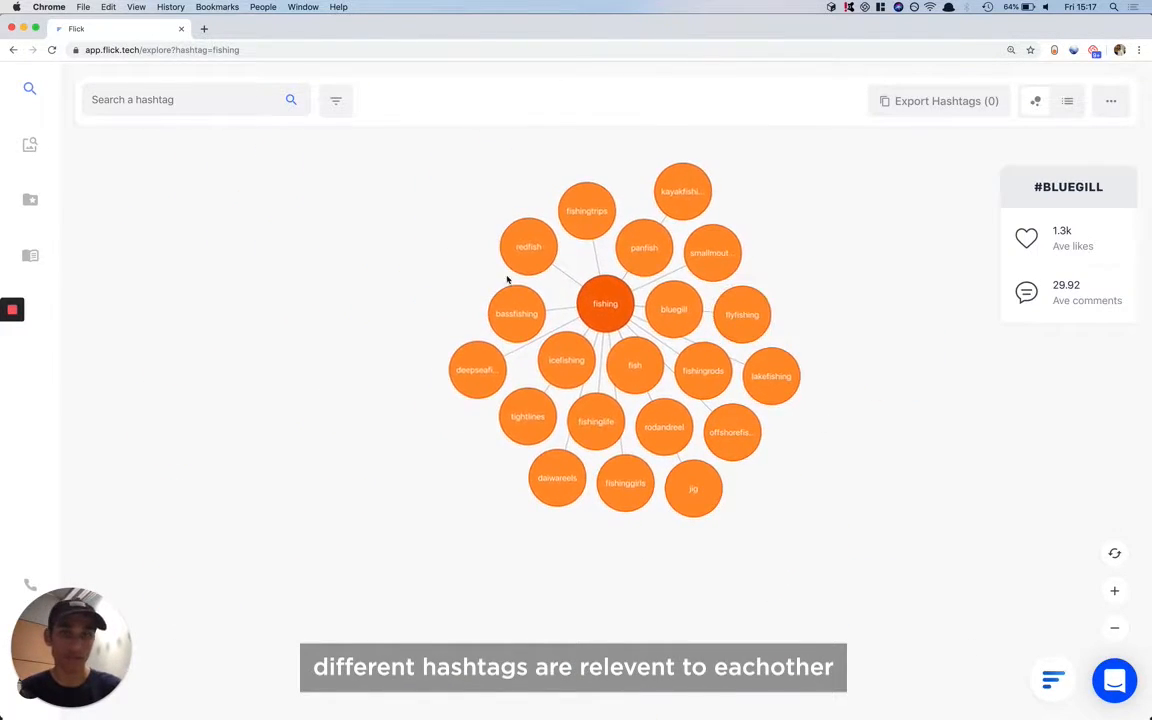
# Expand the #flyfishing bubble in graph view and launch it as its own search beside #fishing
pyautogui.click(746, 314)
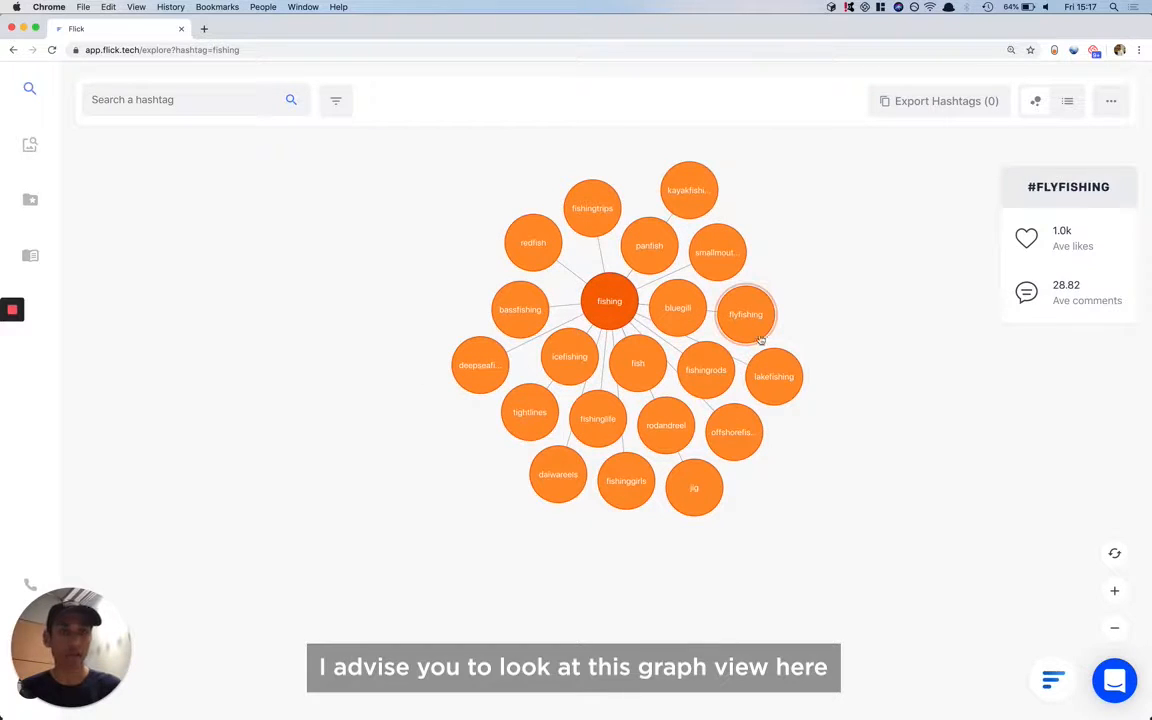
pyautogui.doubleClick(746, 312)
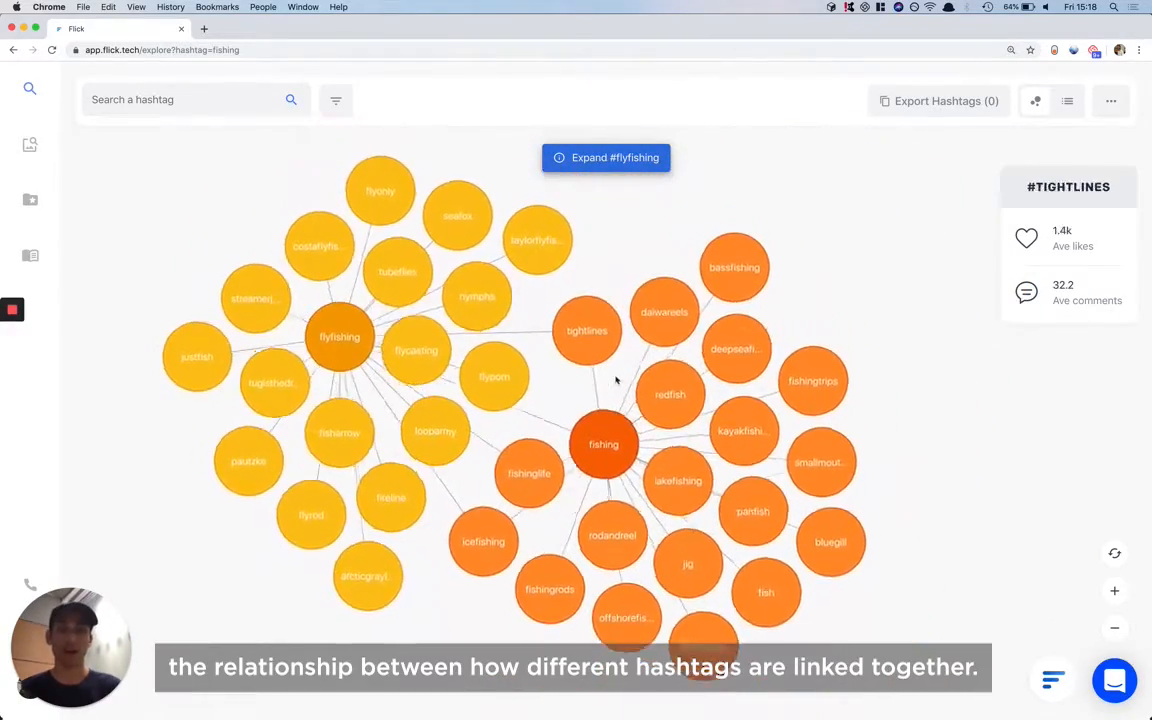
pyautogui.click(604, 444)
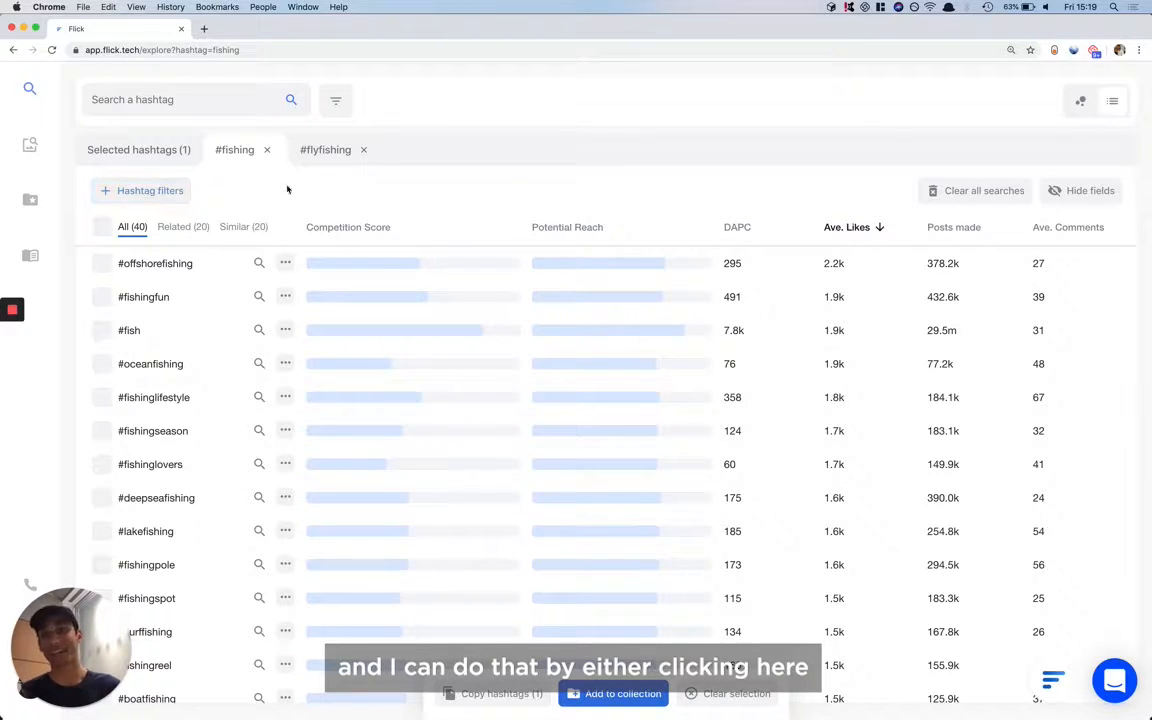
# Filter the #fishing results to hashtags with average likes less than 800
pyautogui.click(140, 192)
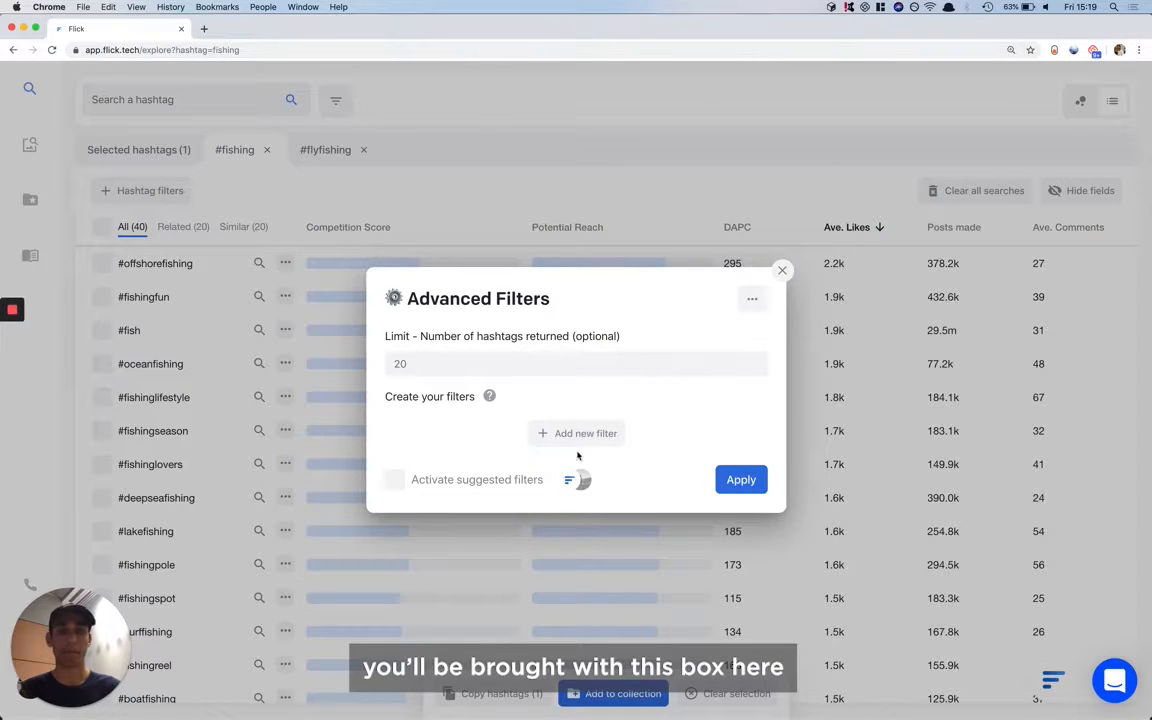
pyautogui.click(576, 432)
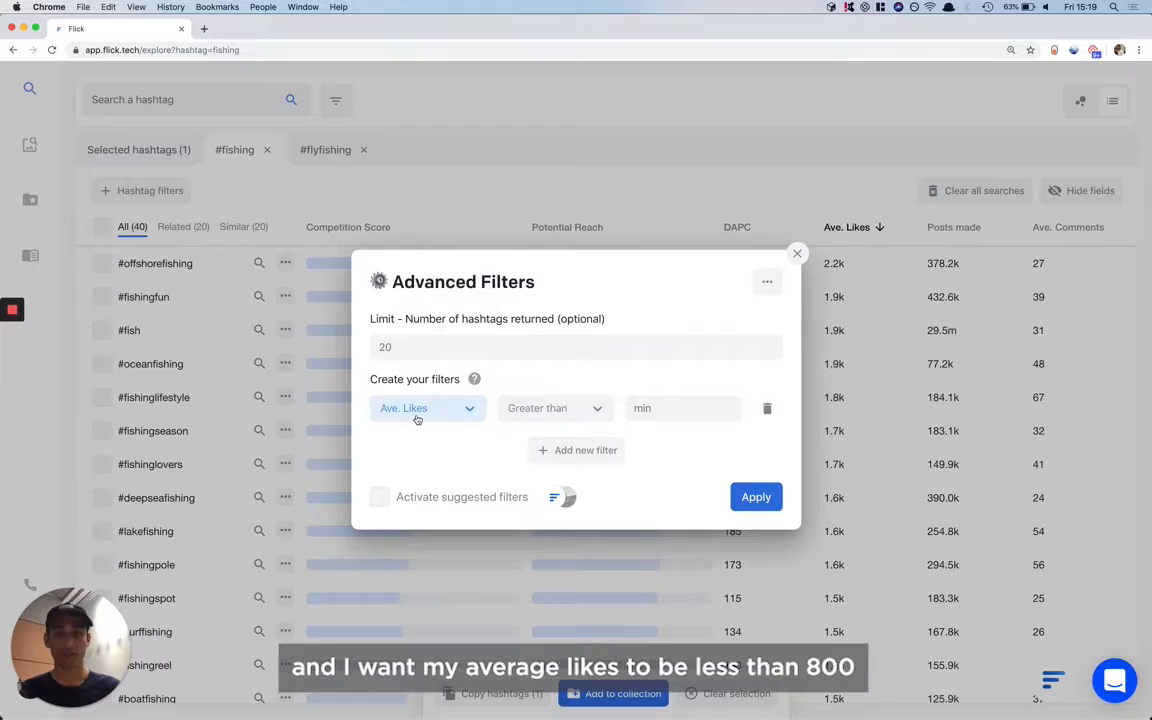
pyautogui.click(556, 408)
pyautogui.write('8')
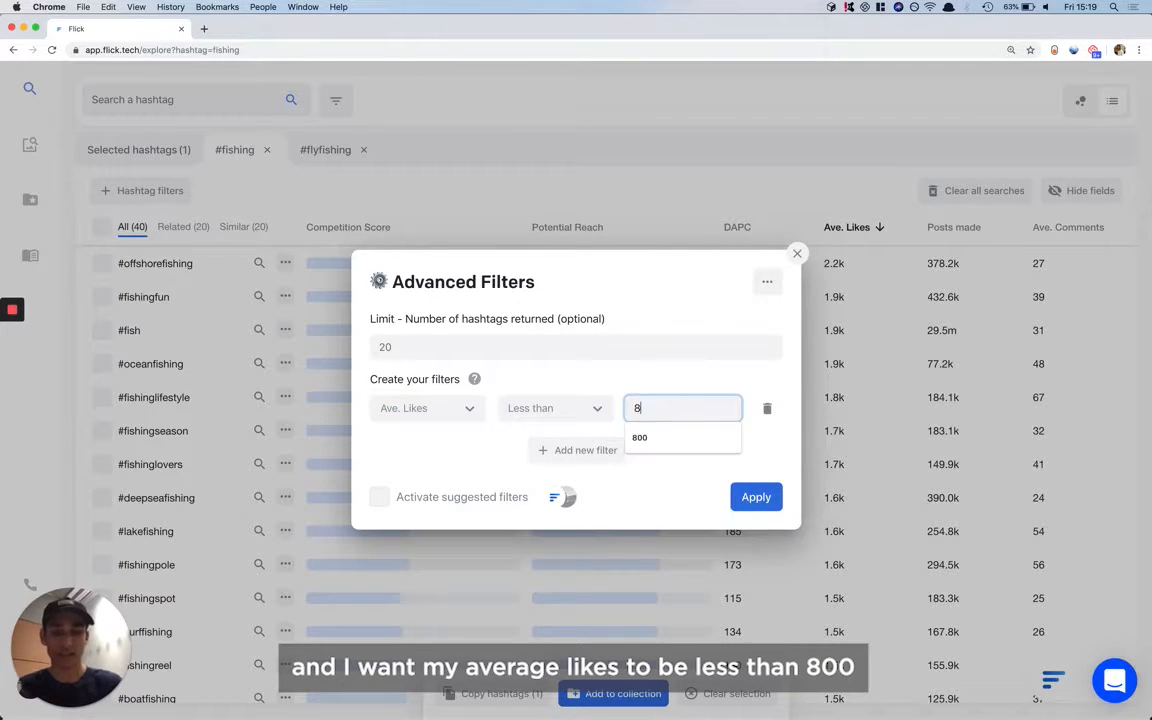
pyautogui.click(640, 436)
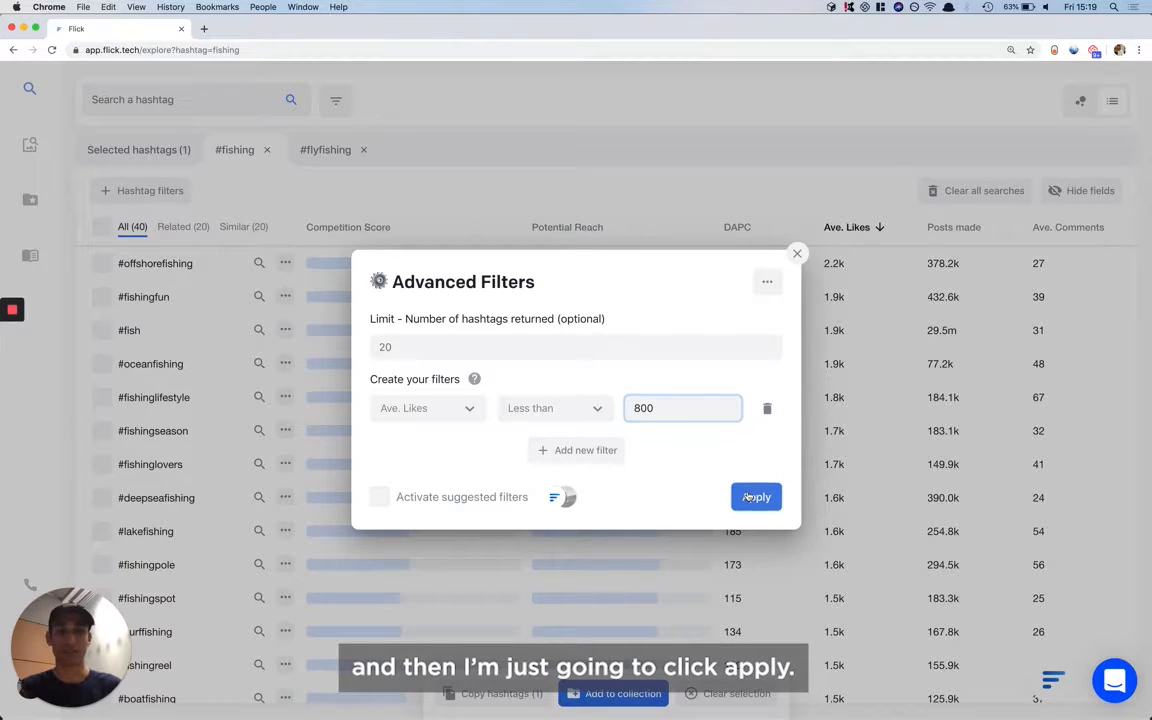
pyautogui.click(756, 496)
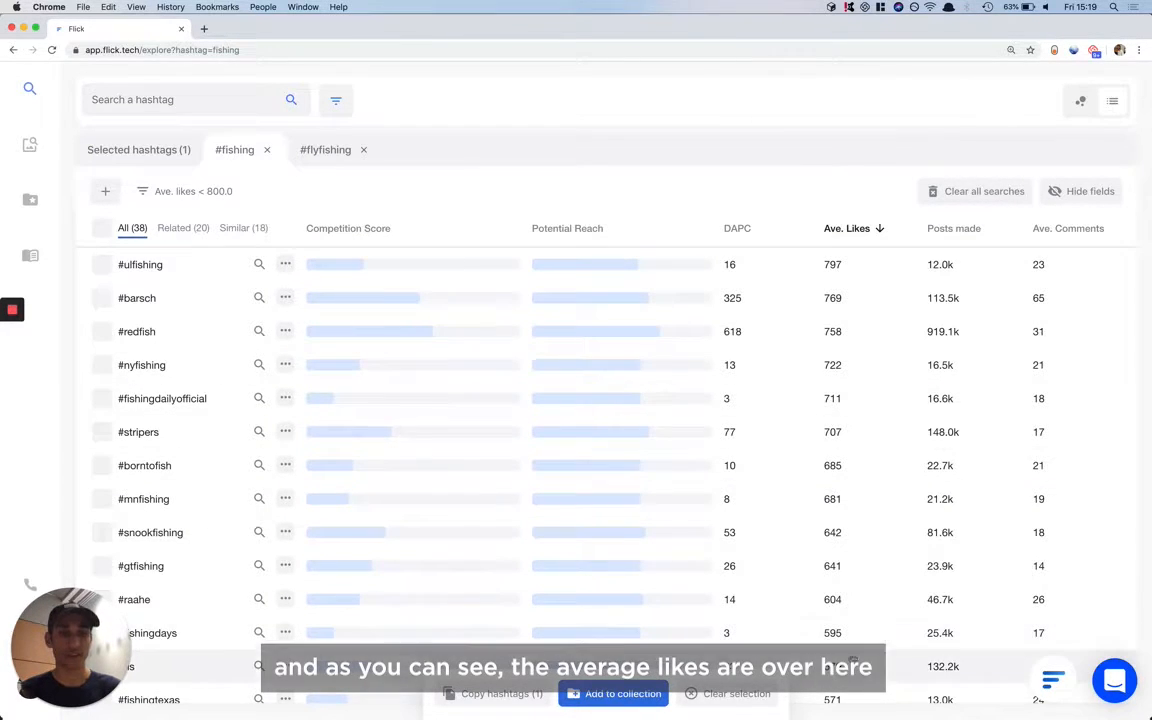
# Switch to the #flyfishing search results, which carry over the under-800 likes filter
pyautogui.click(100, 566)
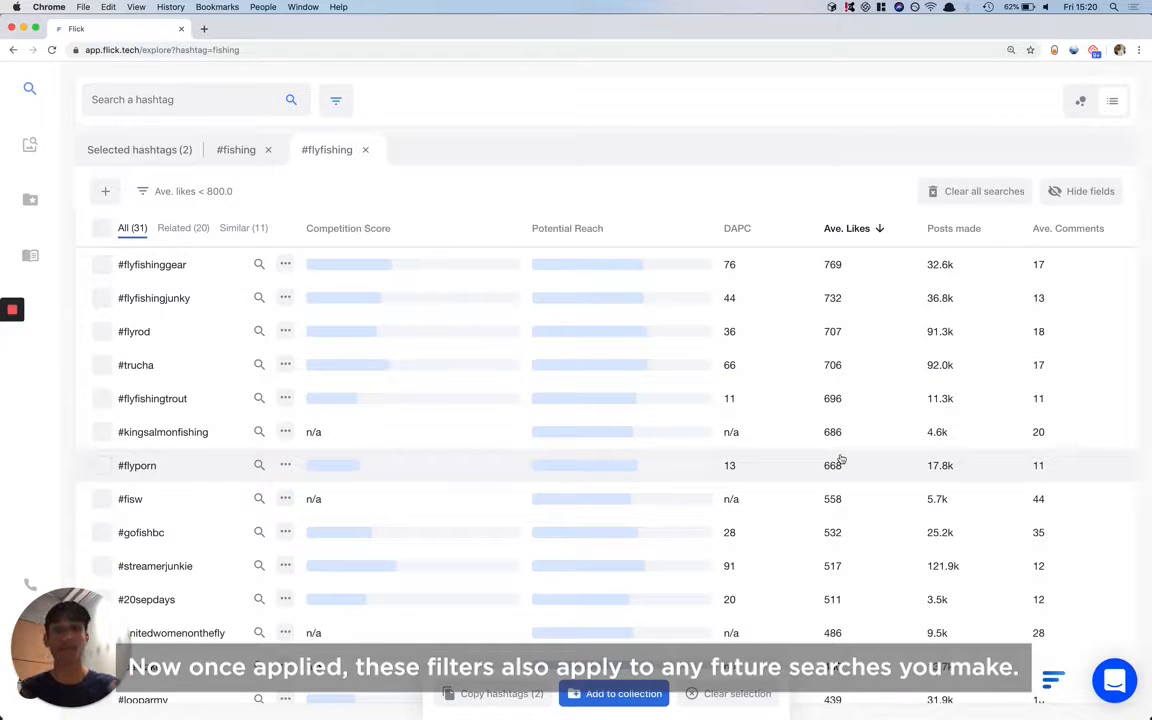
pyautogui.moveTo(426, 172)
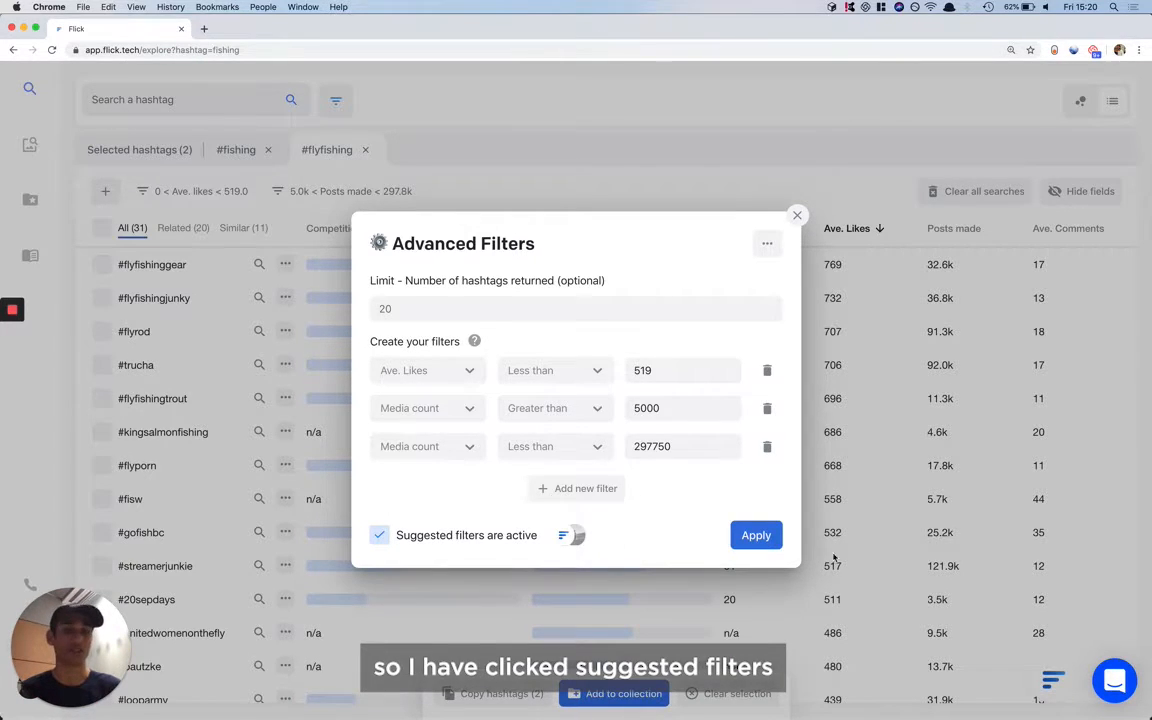
pyautogui.click(756, 536)
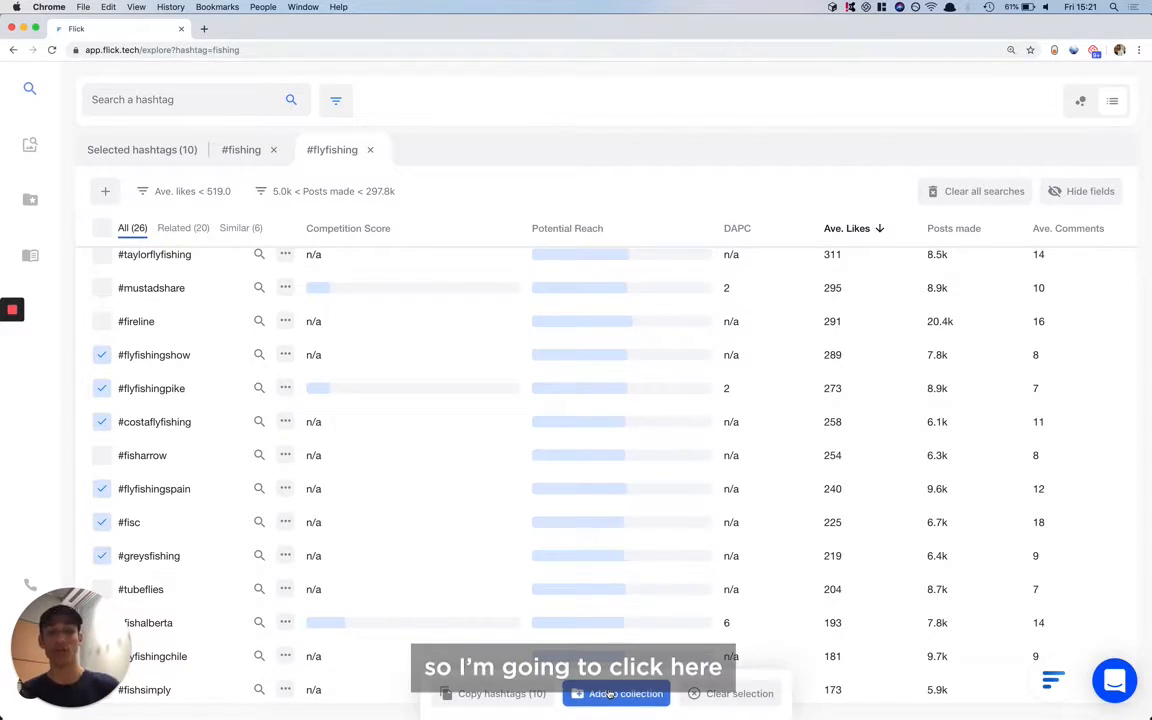
# Save the ten selected hashtags to a new collection named 'fishing'
pyautogui.click(624, 694)
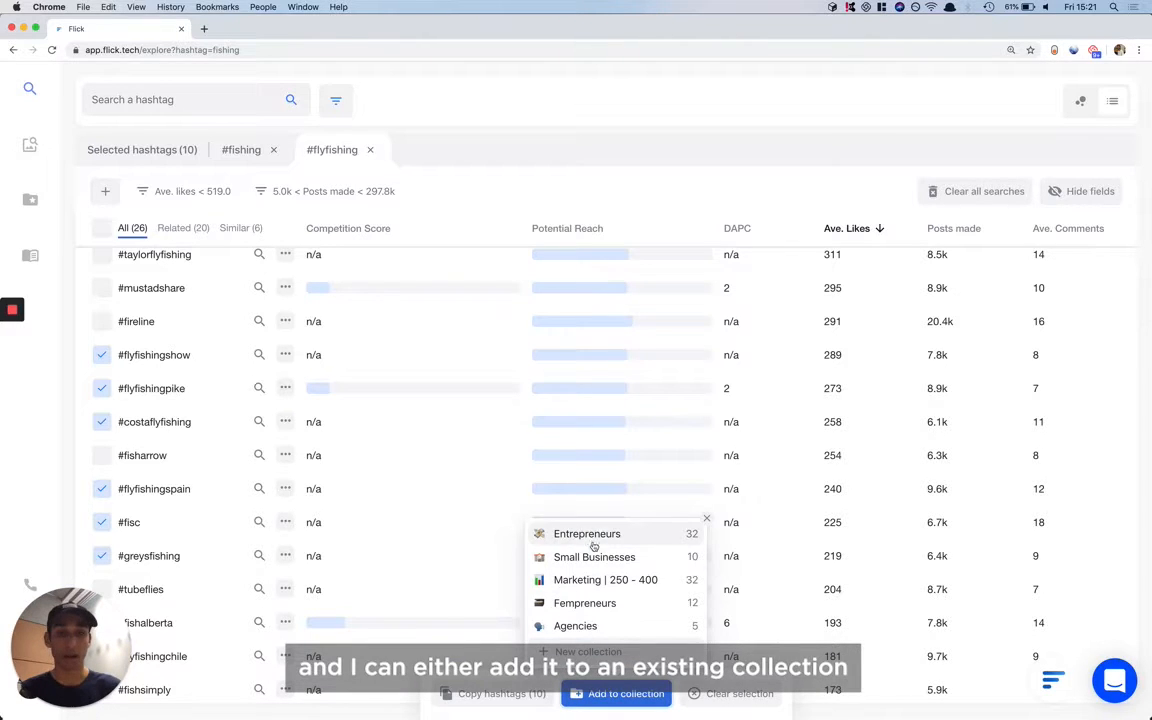
pyautogui.moveTo(572, 566)
pyautogui.write('fishing')
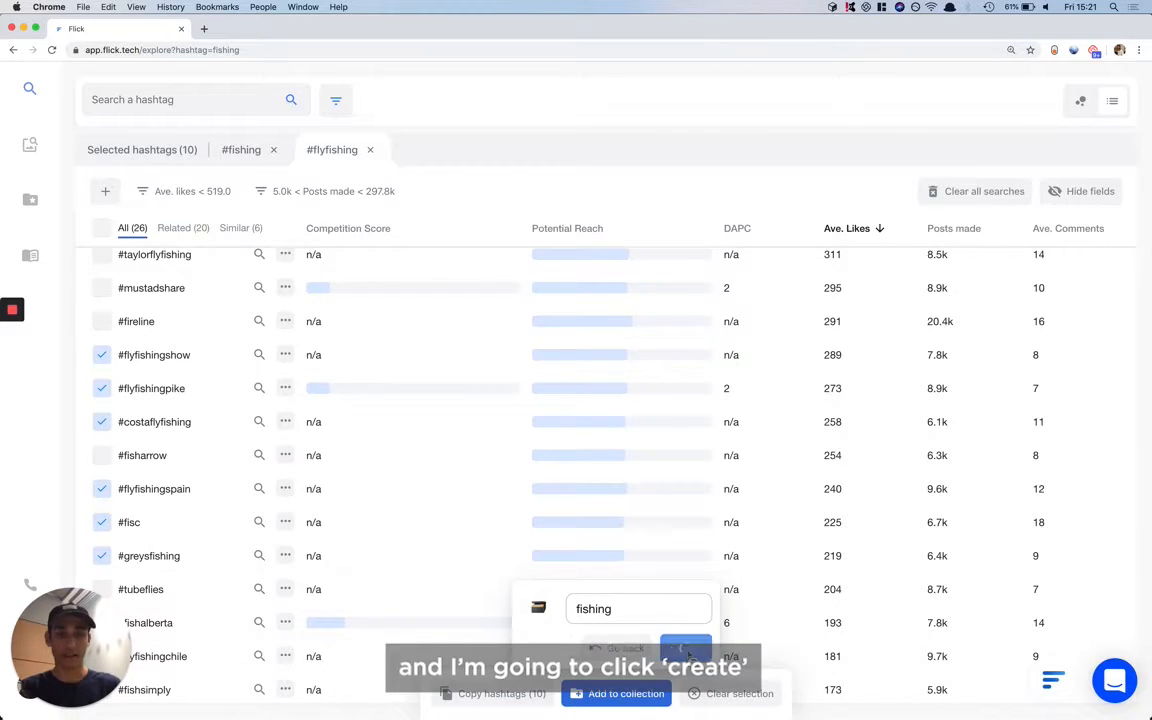
pyautogui.click(706, 650)
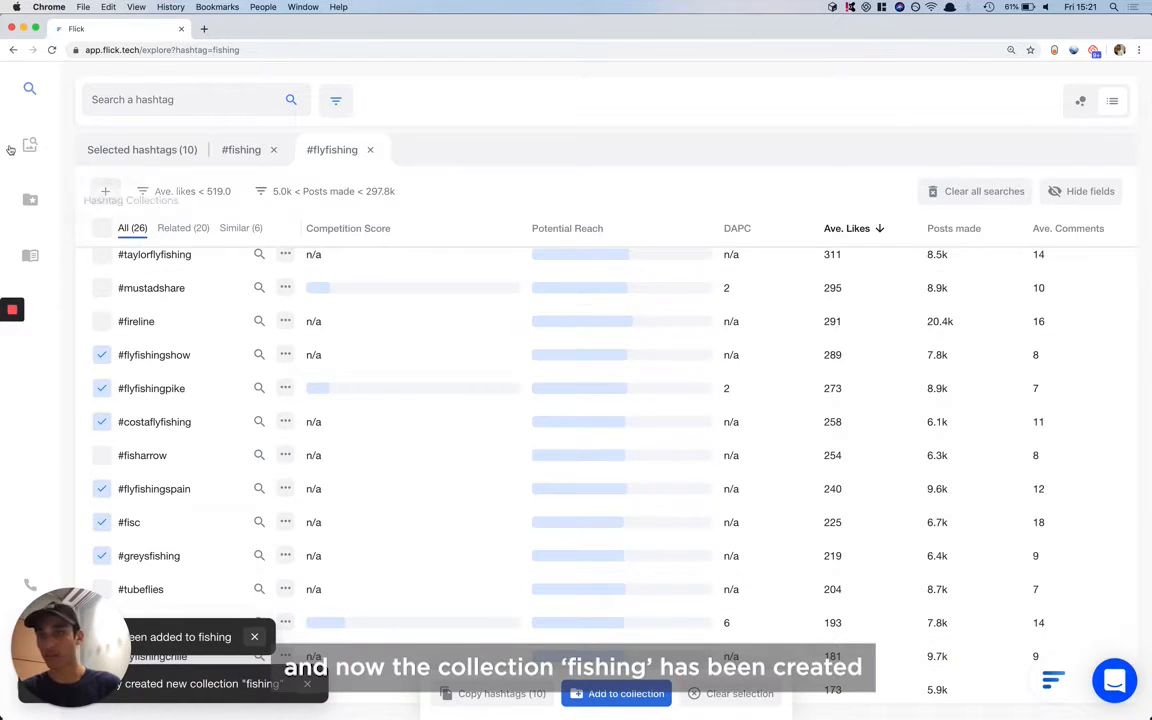